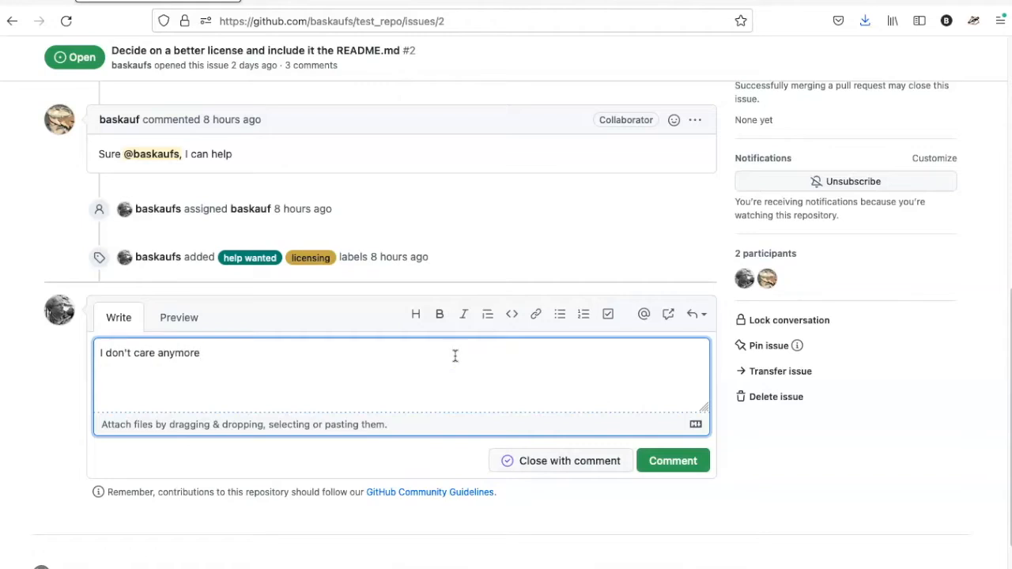
pyautogui.moveTo(561, 474)
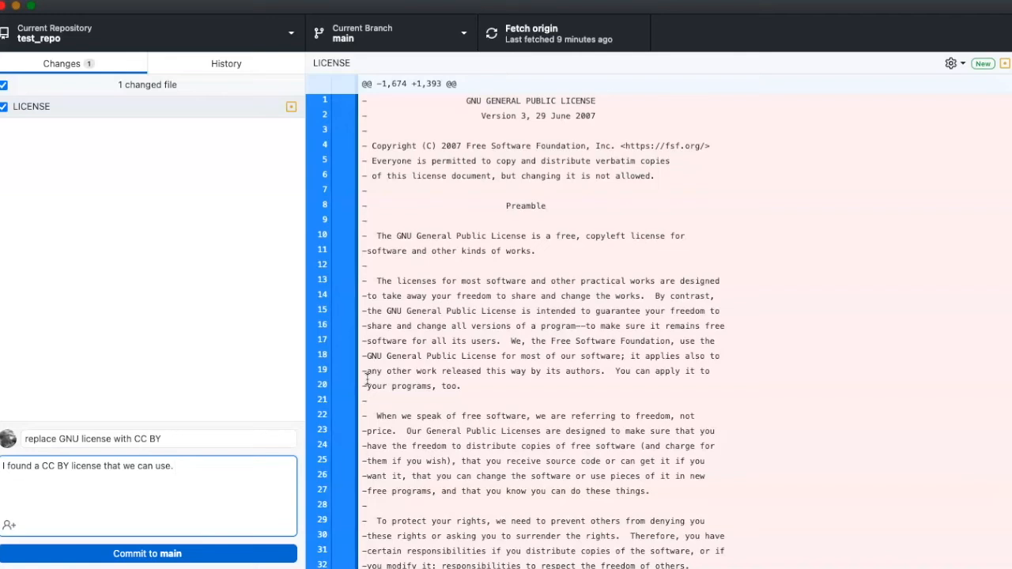
# Commit the GNU-to-CC BY license swap to main with 'Fixes #2', then push to origin.
pyautogui.write('Fixes')
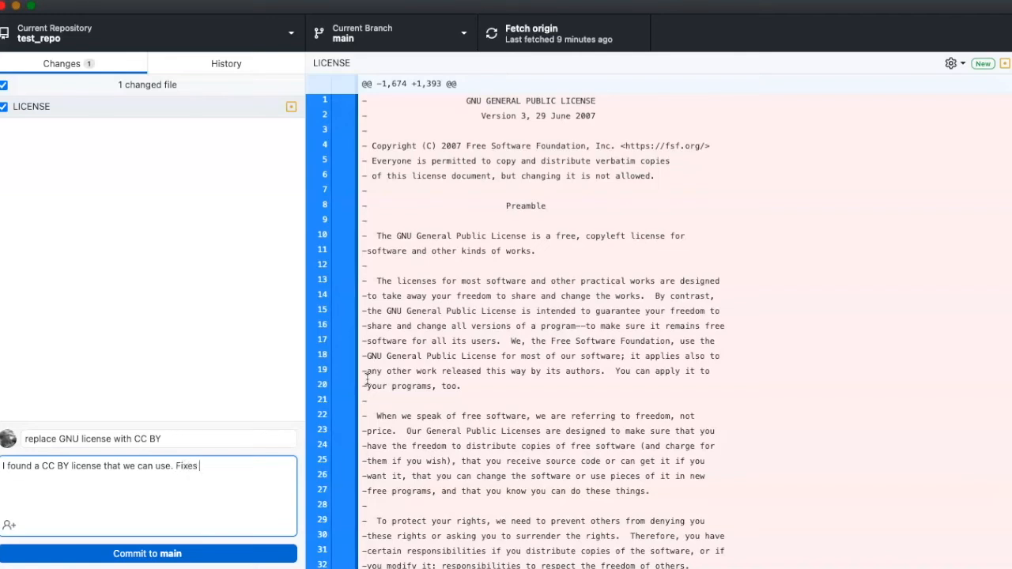
pyautogui.write('#2')
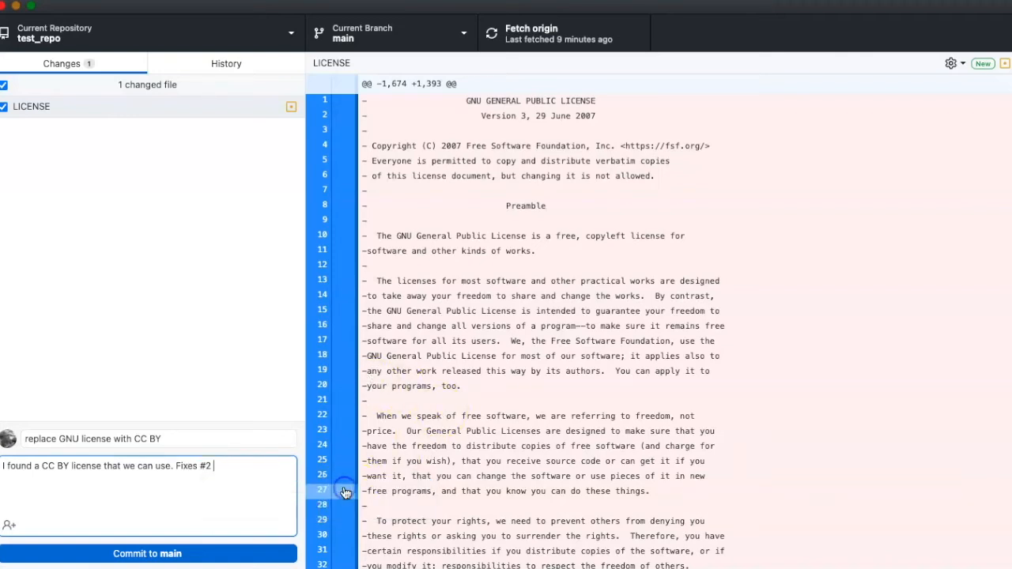
pyautogui.moveTo(212, 554)
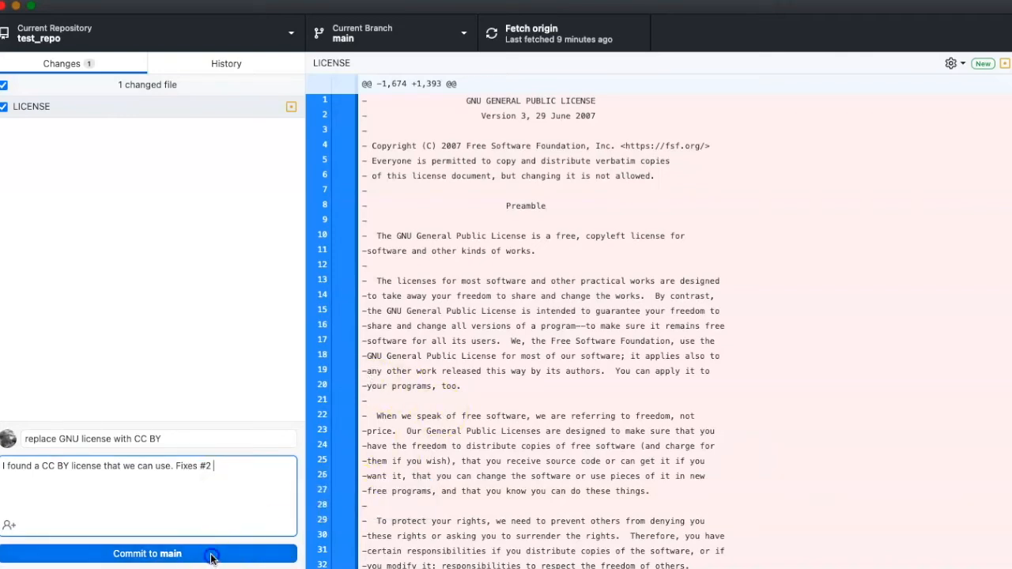
pyautogui.click(148, 555)
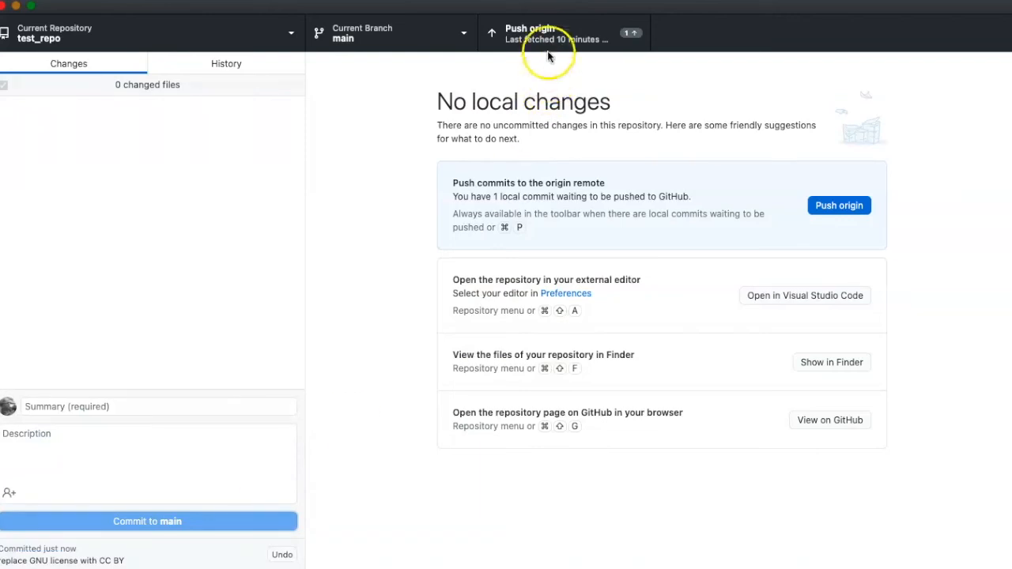
pyautogui.click(563, 32)
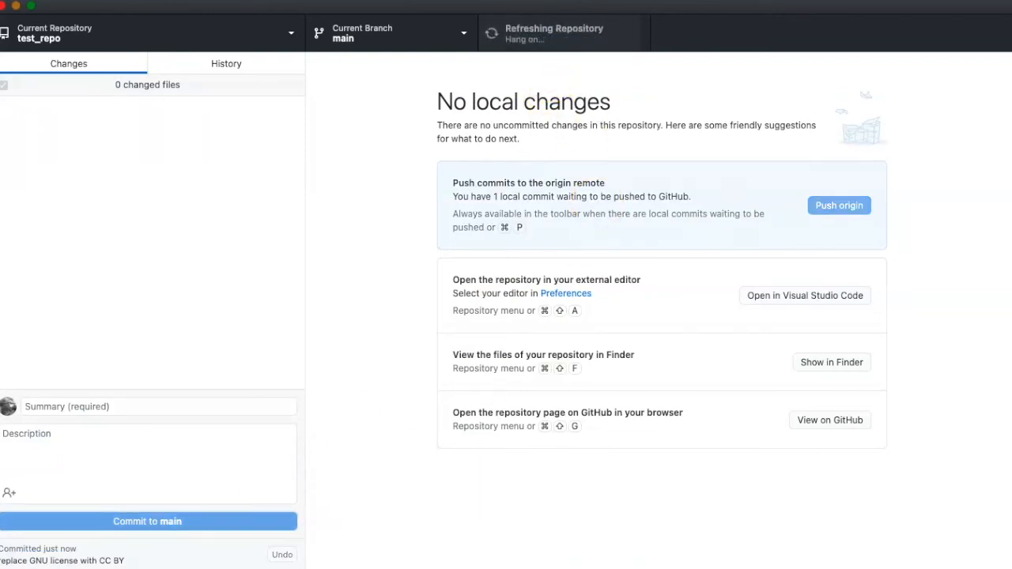
pyautogui.click(839, 205)
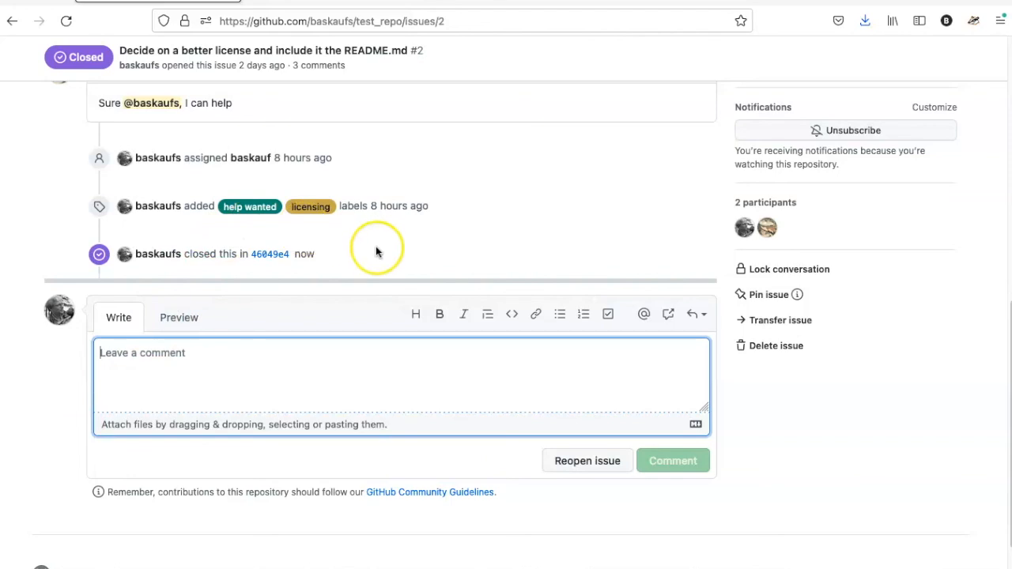
pyautogui.moveTo(360, 265)
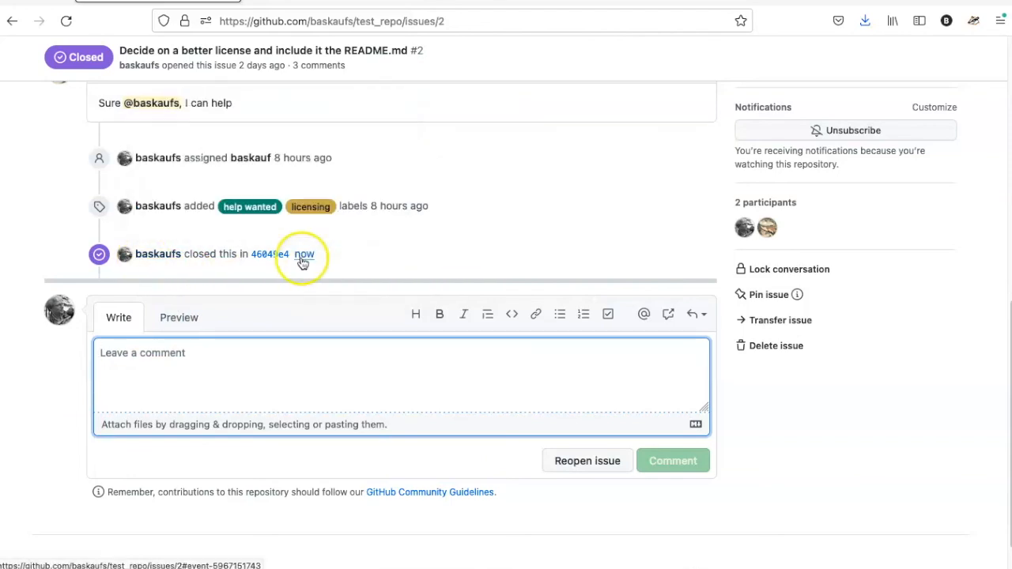
pyautogui.moveTo(269, 254)
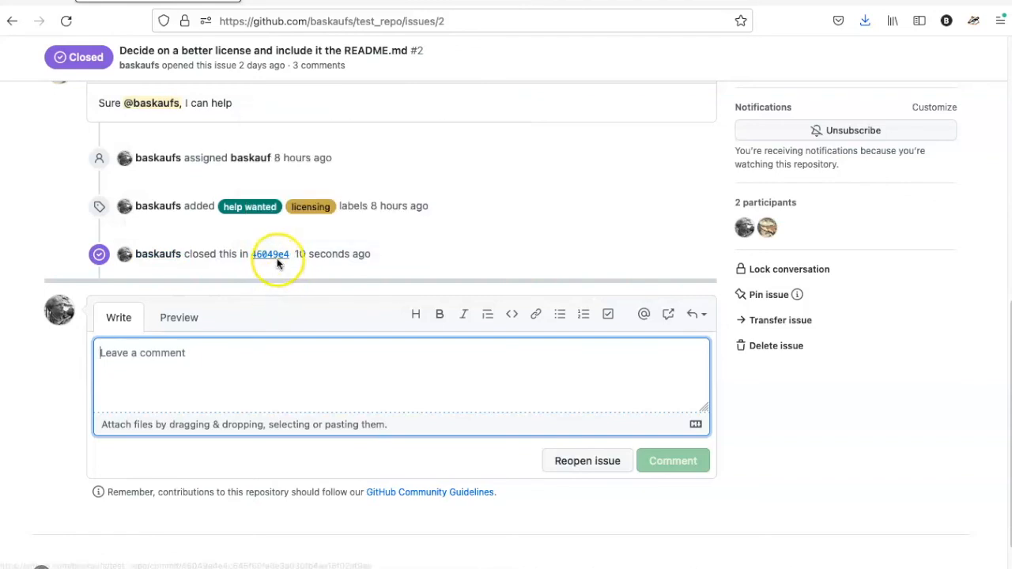
pyautogui.moveTo(270, 255)
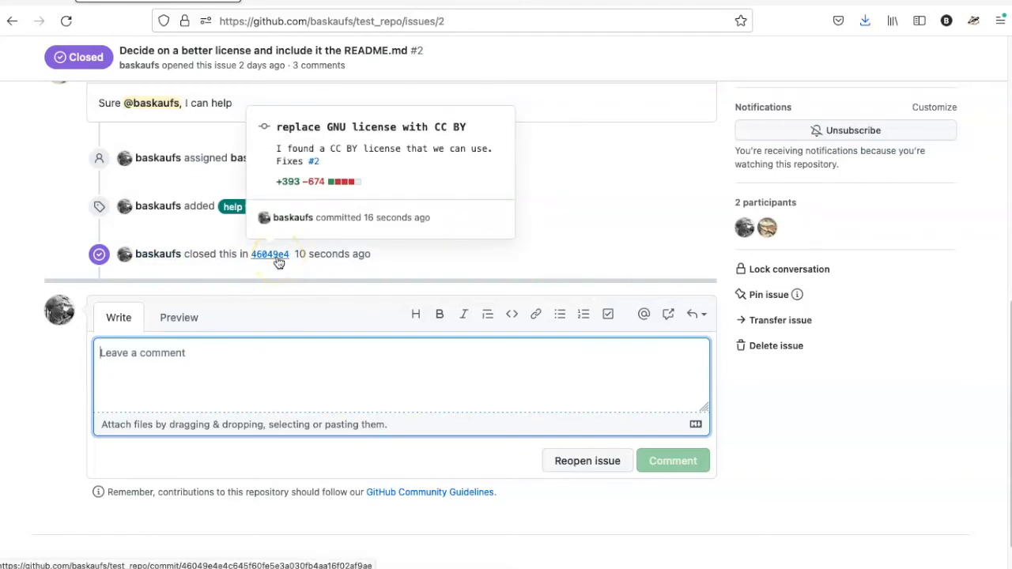